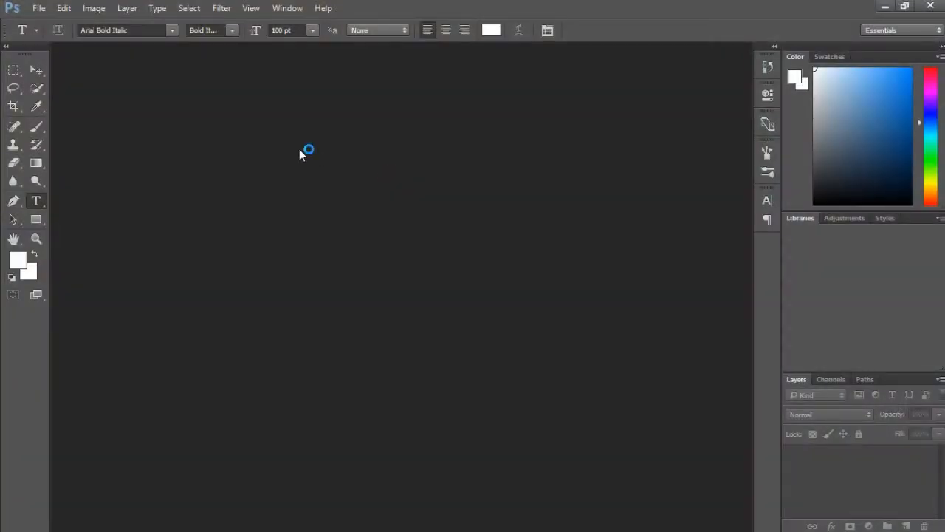
Create a new white 1980 × 1080 px document at 300 ppi
{"action": "left_click", "coordinate": [51, 8]}
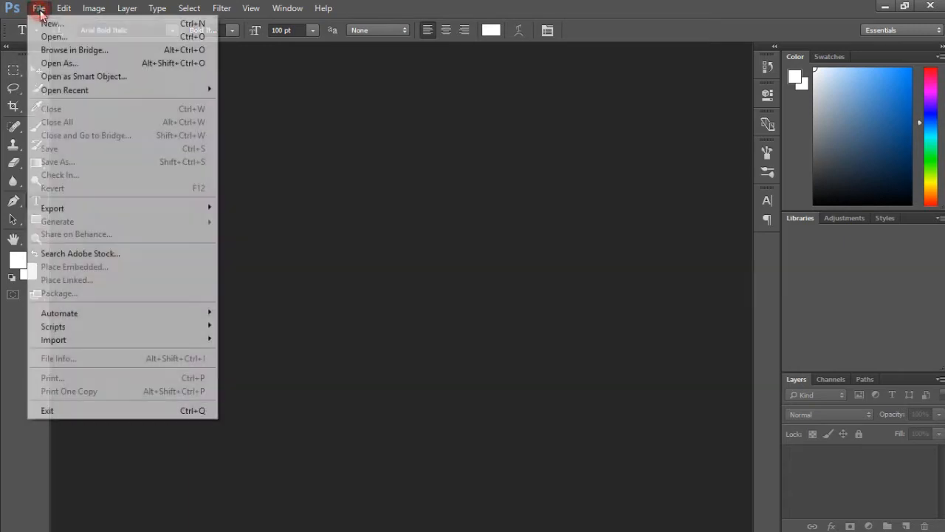
{"action": "left_click", "coordinate": [48, 23]}
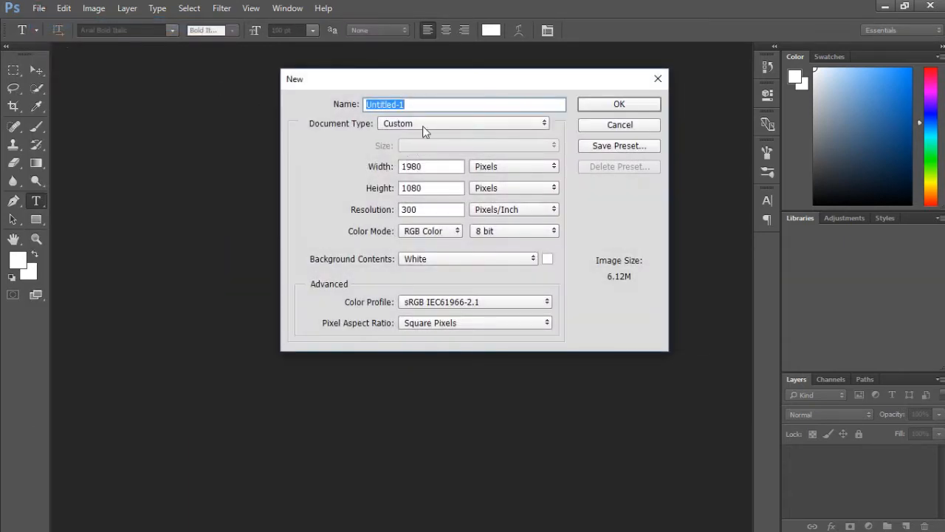
{"action": "left_click", "coordinate": [431, 166]}
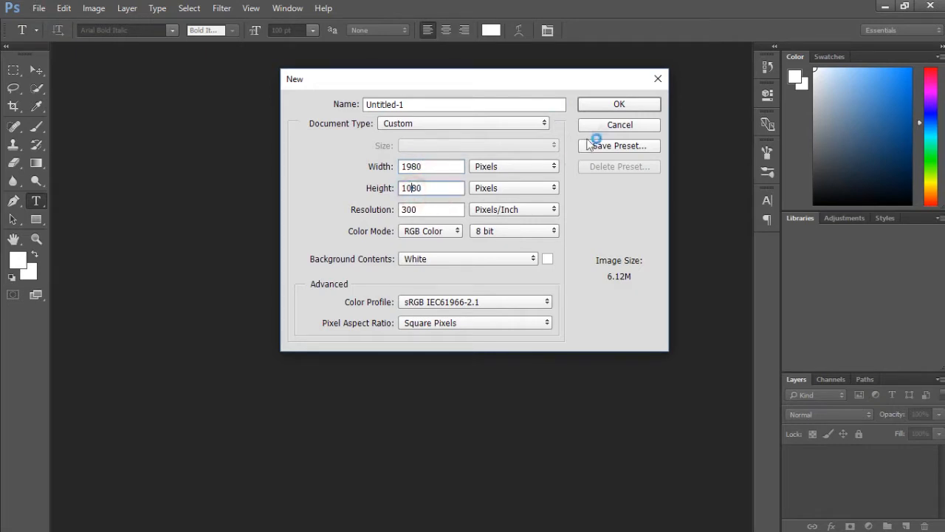
{"action": "left_click", "coordinate": [619, 104]}
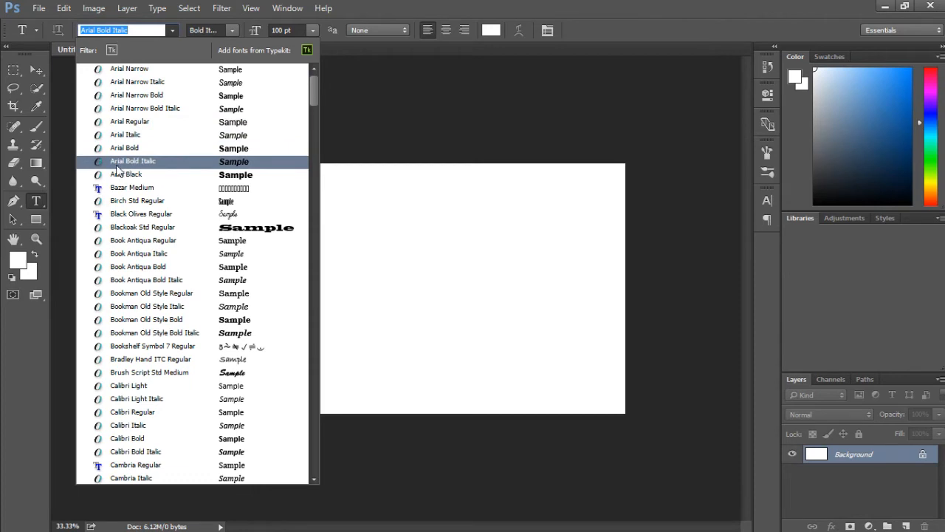
Set the Type tool font to Arial Bold
{"action": "left_click", "coordinate": [124, 148]}
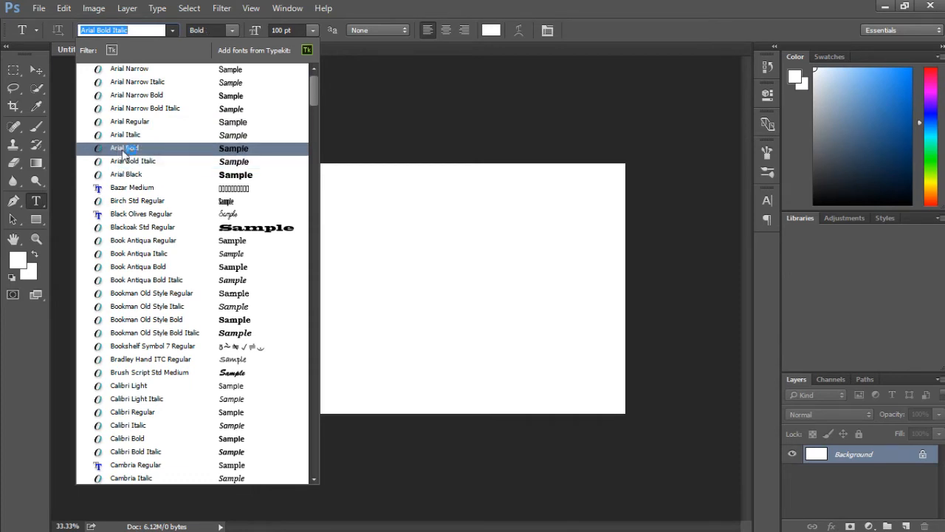
{"action": "left_click", "coordinate": [124, 148]}
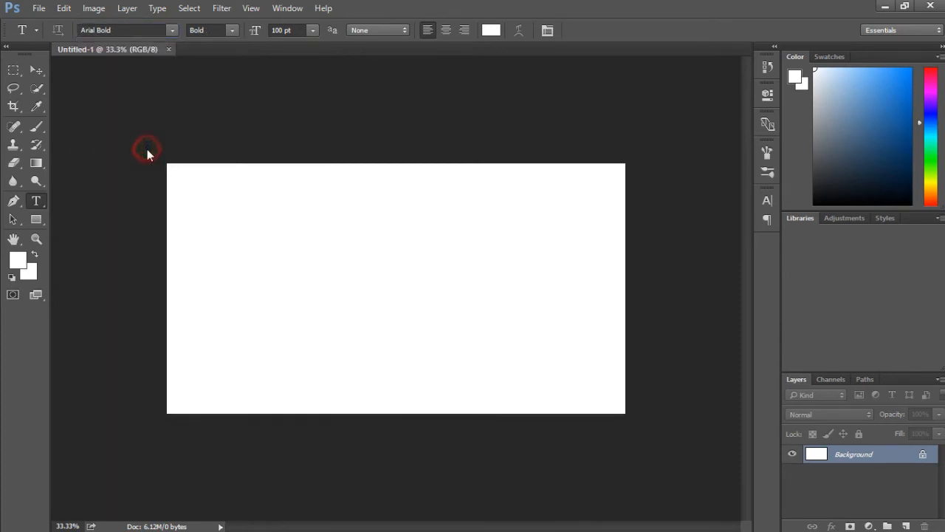
{"action": "mouse_move", "coordinate": [244, 301]}
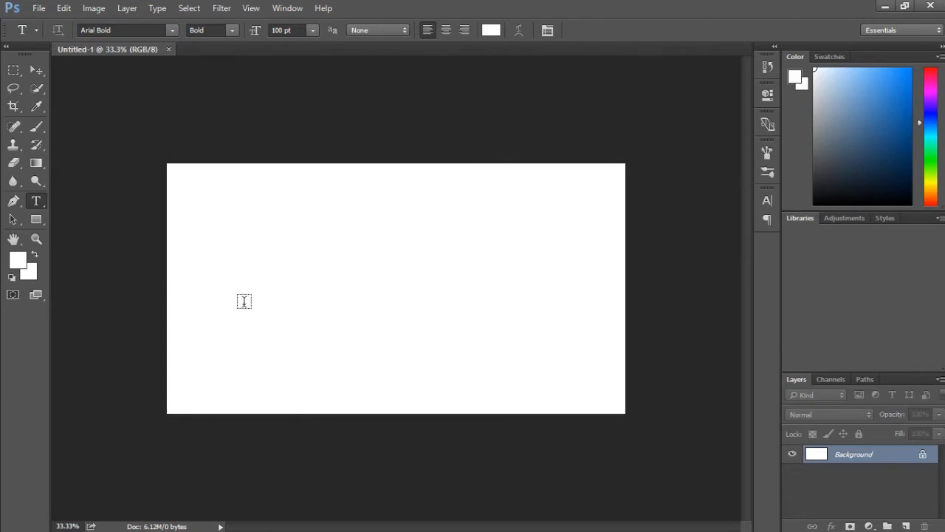
Add the word MARVEL as a type layer and centre it on the white canvas
{"action": "left_click", "coordinate": [244, 301]}
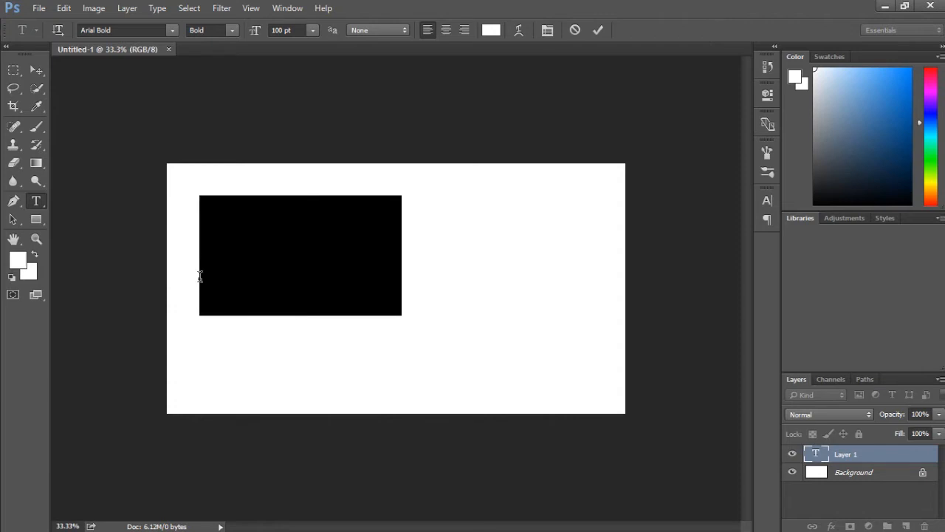
{"action": "type", "text": "MARVEL"}
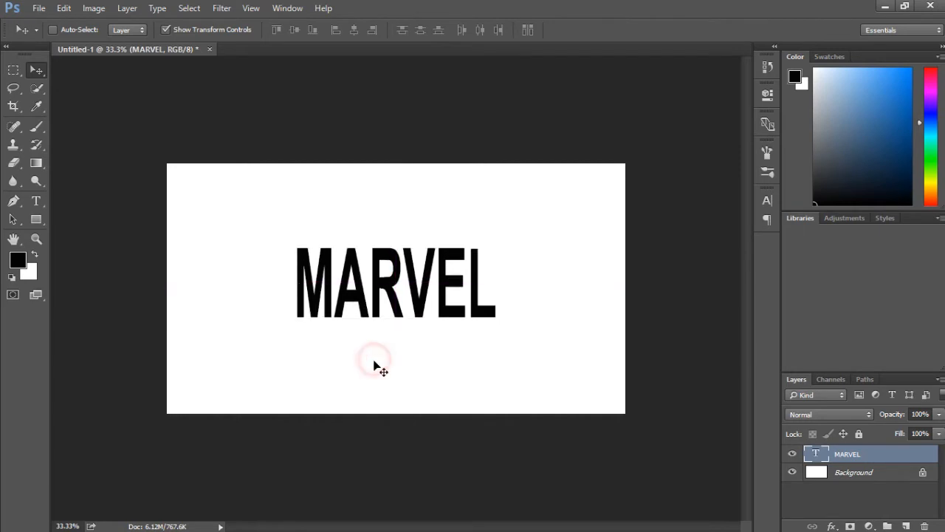
{"action": "left_click_drag", "start_coordinate": [377, 361], "coordinate": [387, 372]}
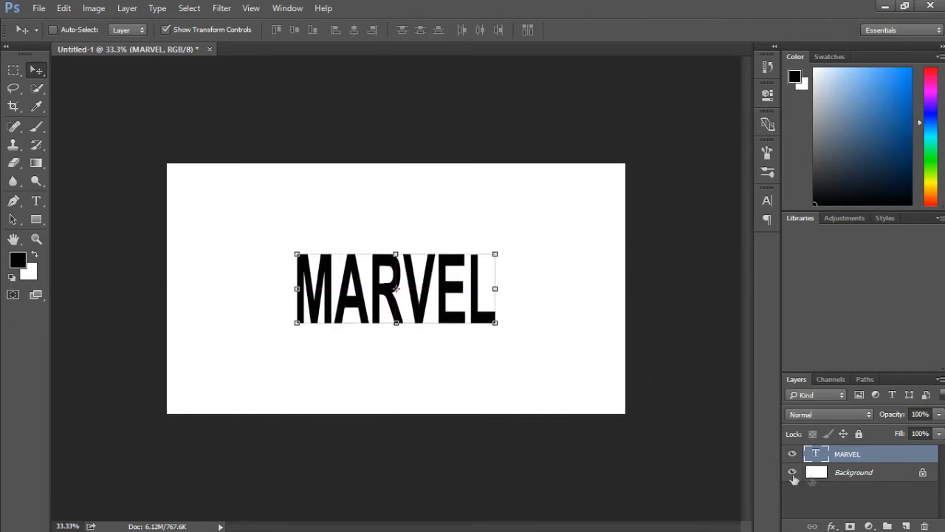
{"action": "left_click", "coordinate": [865, 473]}
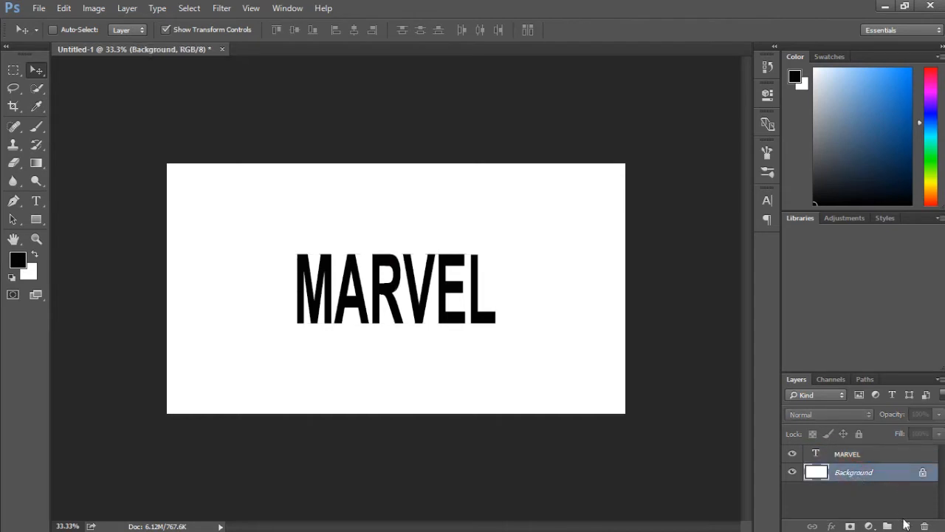
{"action": "mouse_move", "coordinate": [907, 523]}
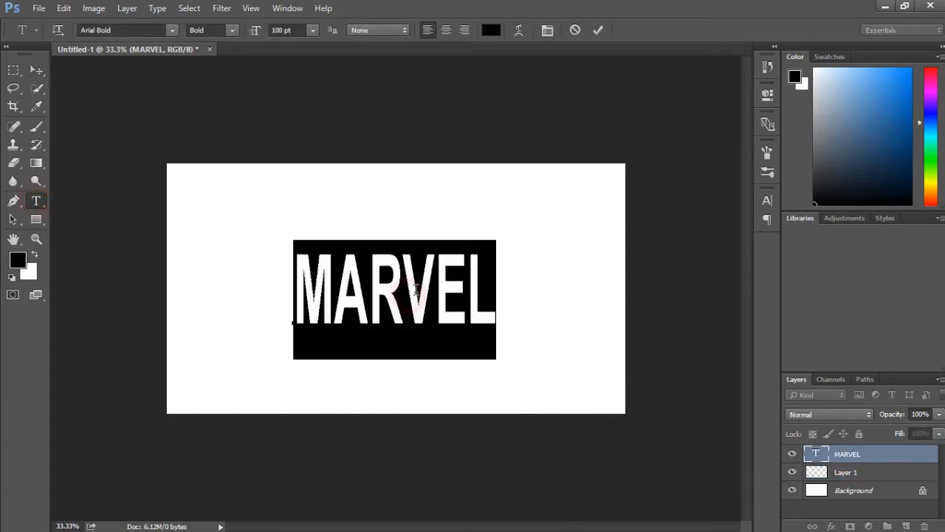
{"action": "mouse_move", "coordinate": [767, 201]}
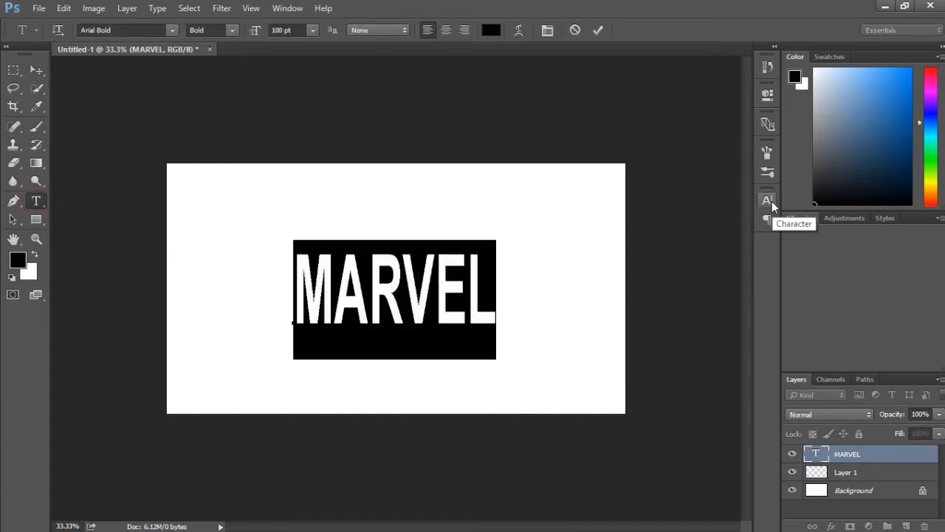
Condense MARVEL with -100 tracking and 50% horizontal scale, then commit the formatting
{"action": "left_click", "coordinate": [767, 201]}
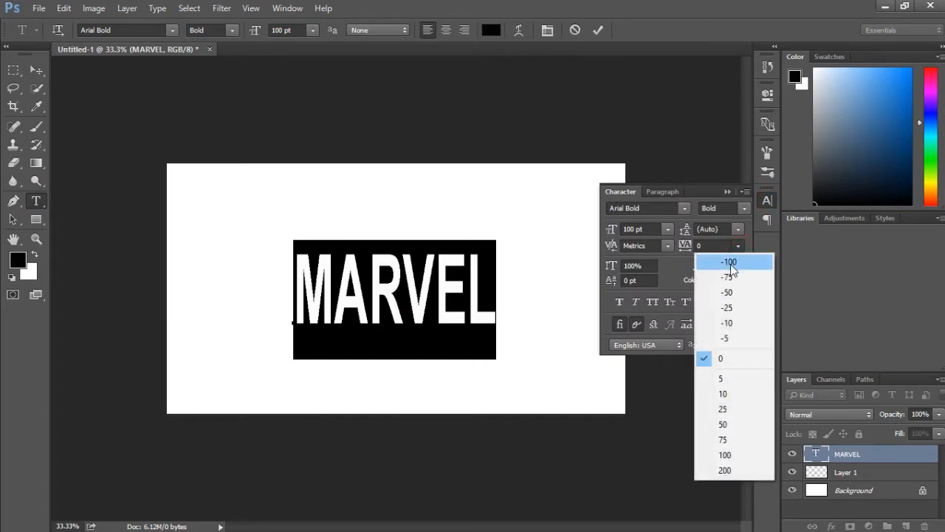
{"action": "left_click", "coordinate": [730, 263]}
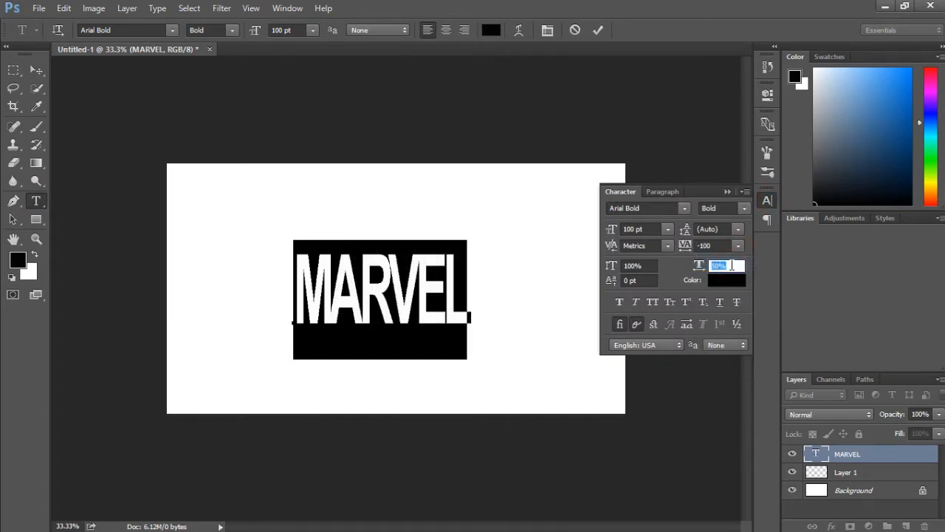
{"action": "left_click", "coordinate": [597, 29]}
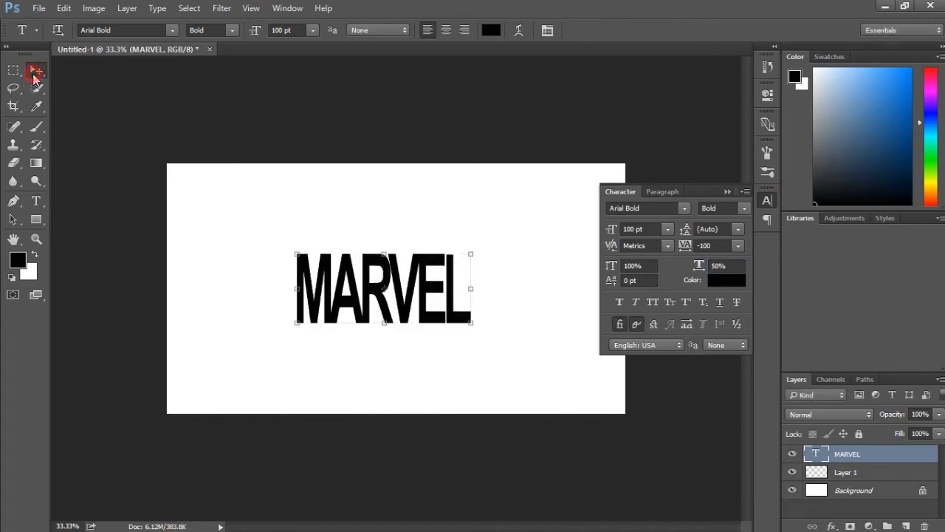
{"action": "left_click", "coordinate": [32, 71]}
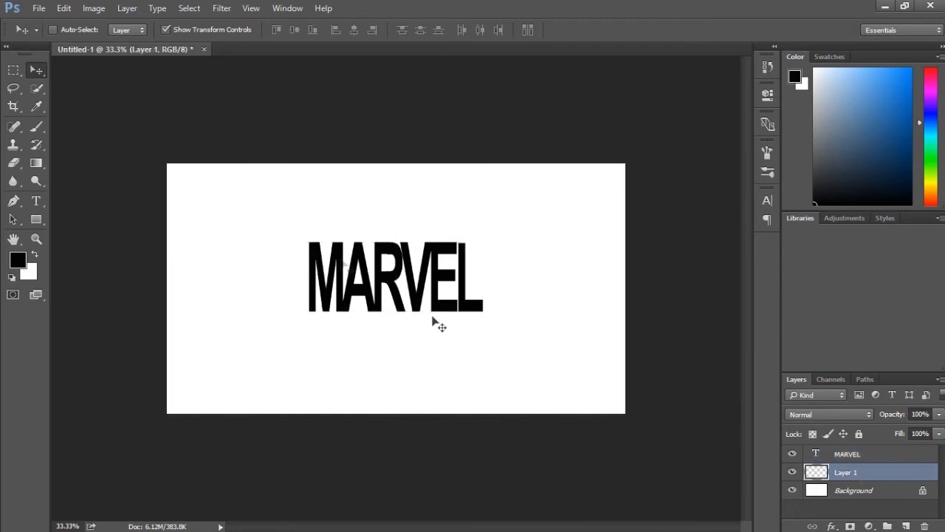
Fill Layer 1 red with MARVEL cut out via a layer mask, and hide the text layer
{"action": "left_click", "coordinate": [11, 71]}
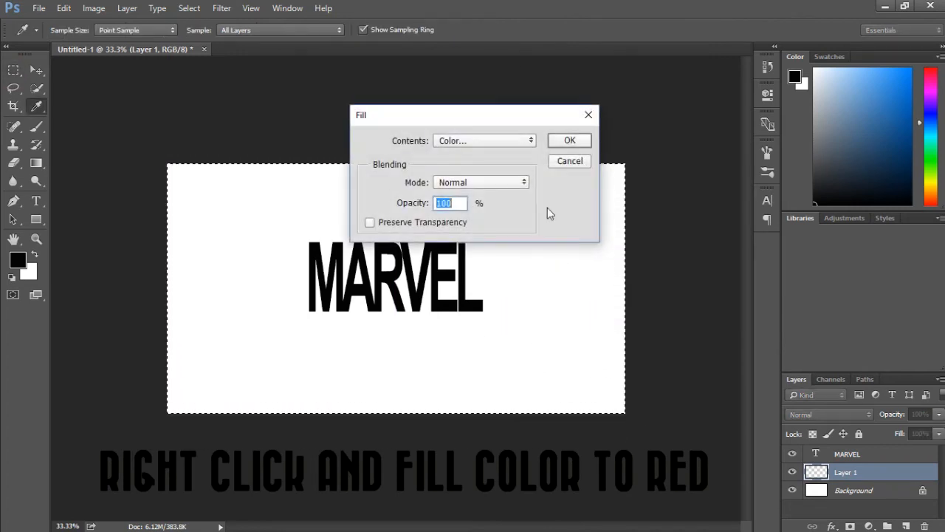
{"action": "left_click", "coordinate": [568, 140]}
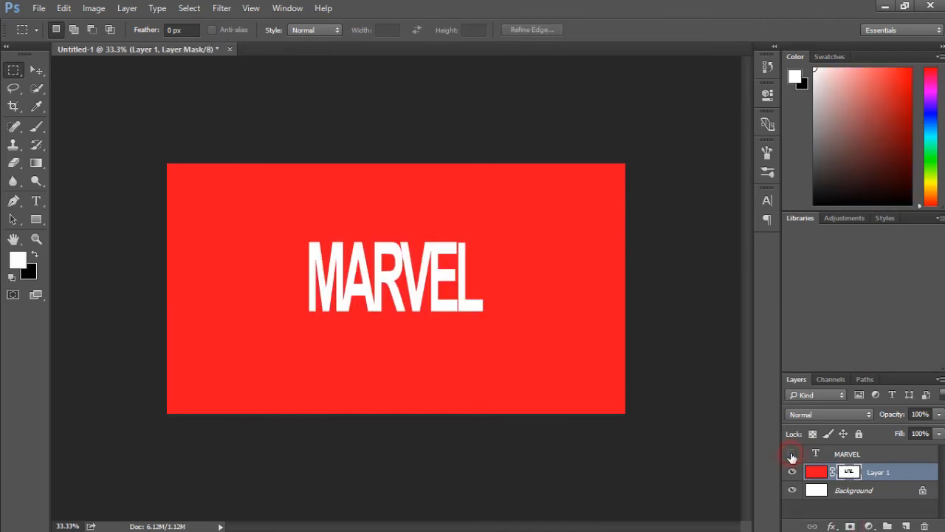
{"action": "mouse_move", "coordinate": [792, 454]}
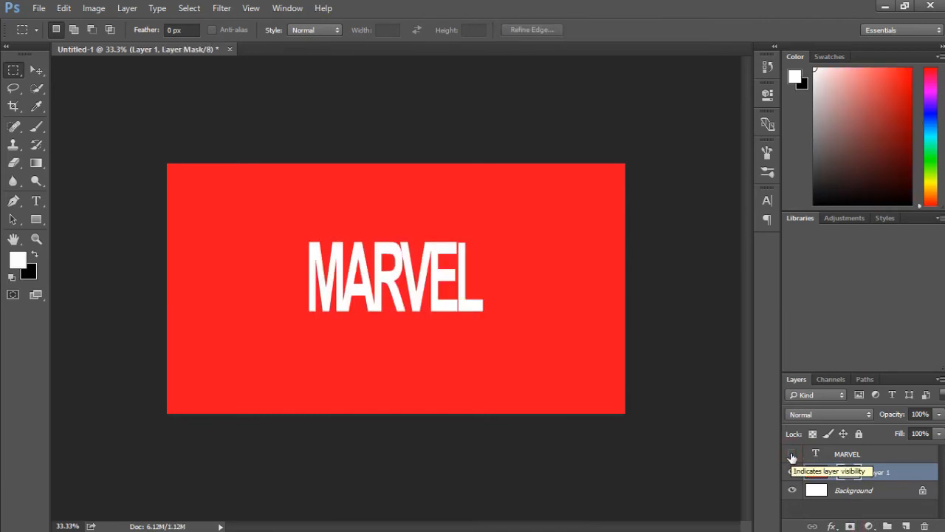
{"action": "left_click", "coordinate": [789, 454]}
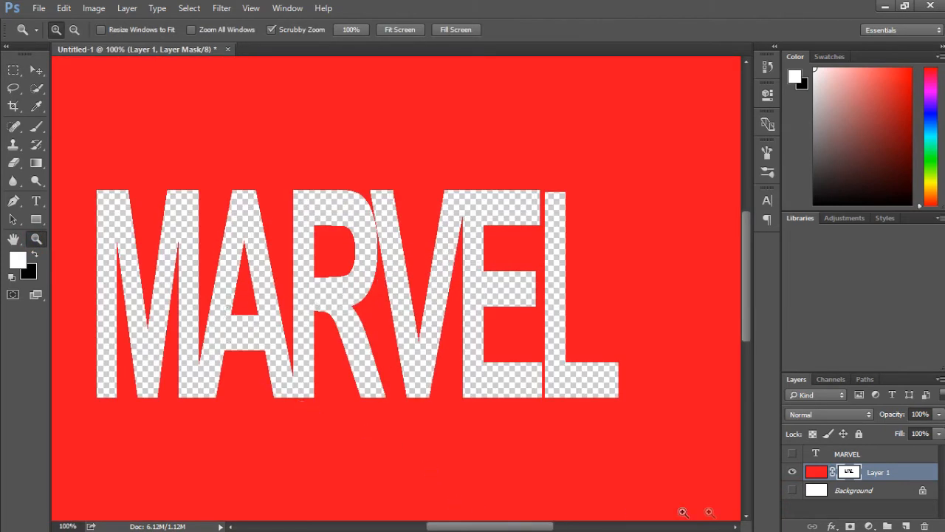
Draw a Rectangle 1 shape layer over the canvas beneath the red layer so MARVEL shows white
{"action": "left_click", "coordinate": [854, 491]}
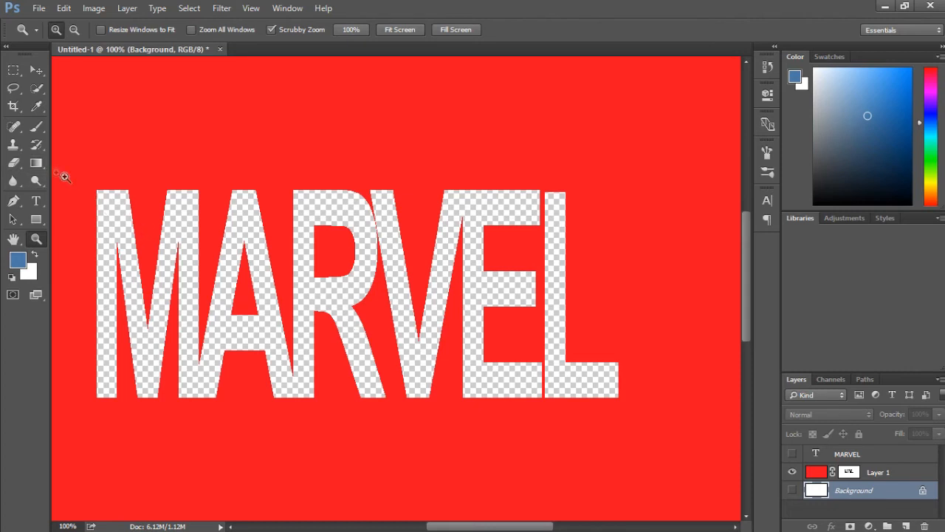
{"action": "left_click_drag", "start_coordinate": [68, 155], "coordinate": [96, 362]}
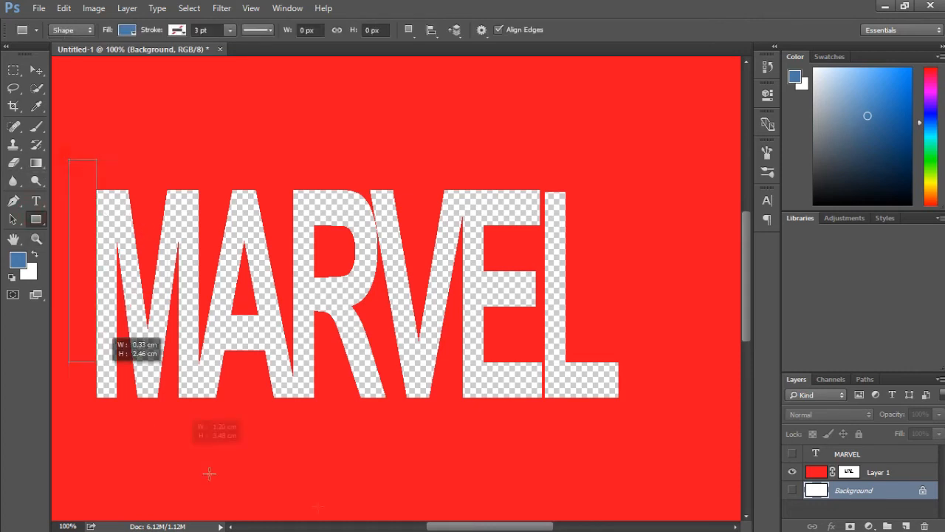
{"action": "left_click_drag", "start_coordinate": [71, 161], "coordinate": [668, 492]}
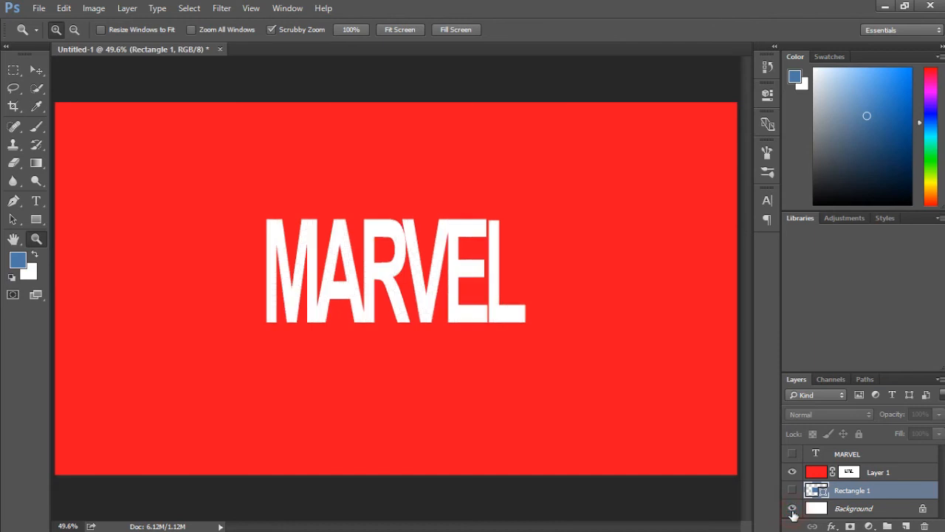
{"action": "mouse_move", "coordinate": [793, 517]}
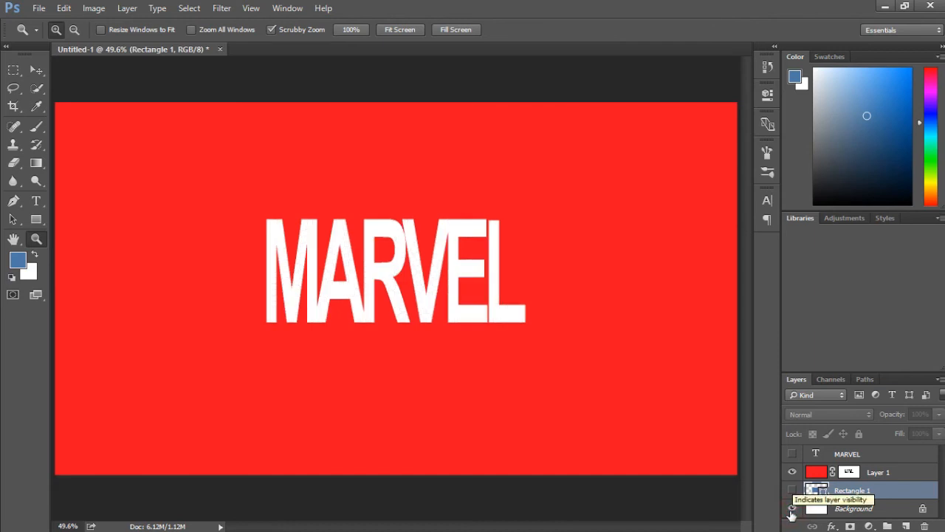